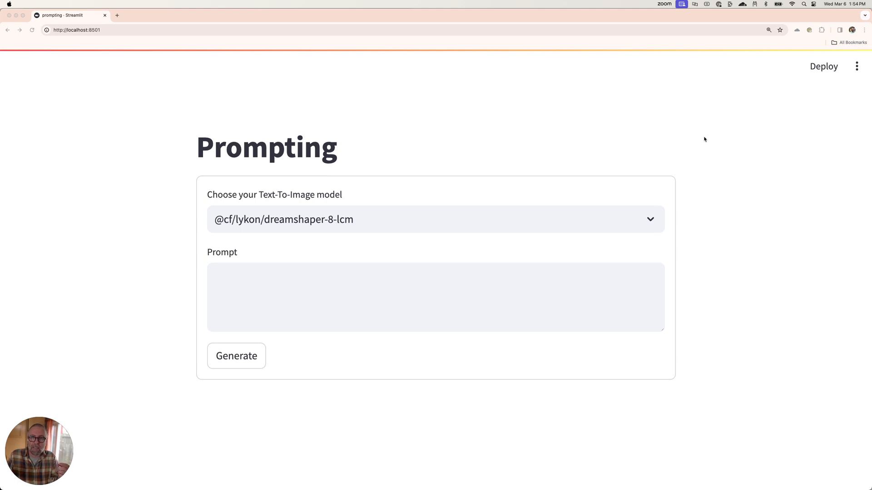
mouse_move(691, 137)
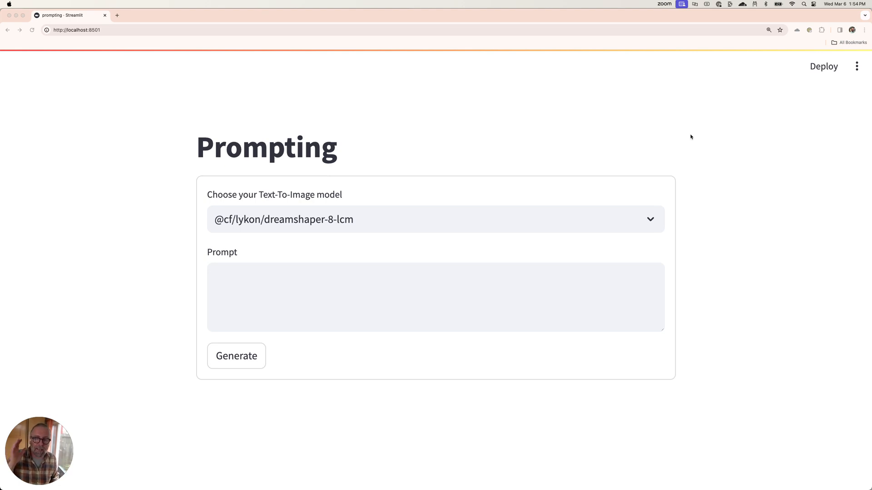
mouse_move(575, 140)
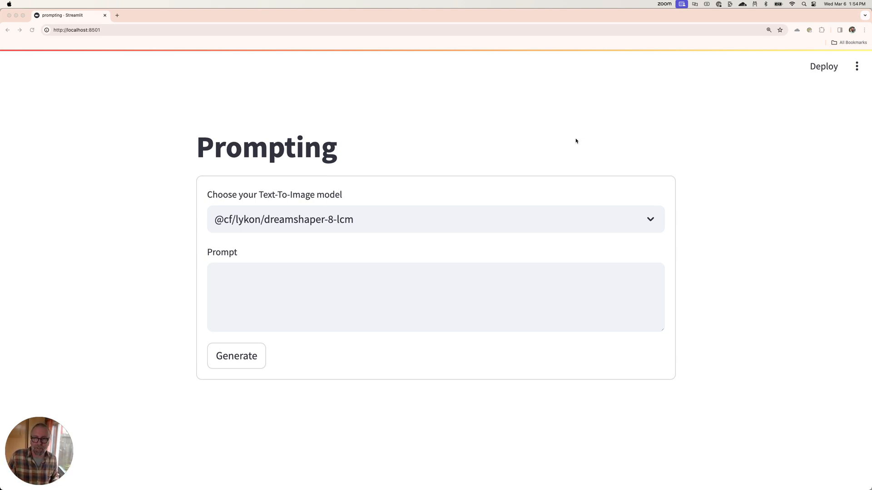
mouse_move(485, 152)
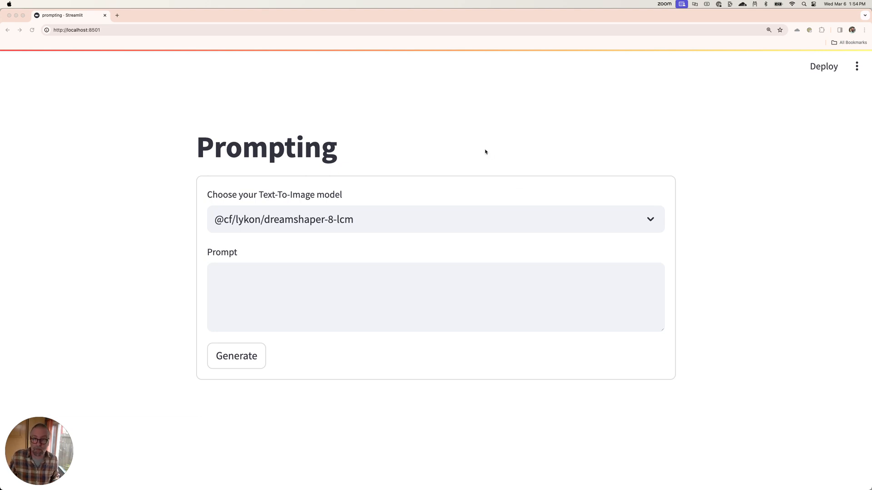
mouse_move(507, 95)
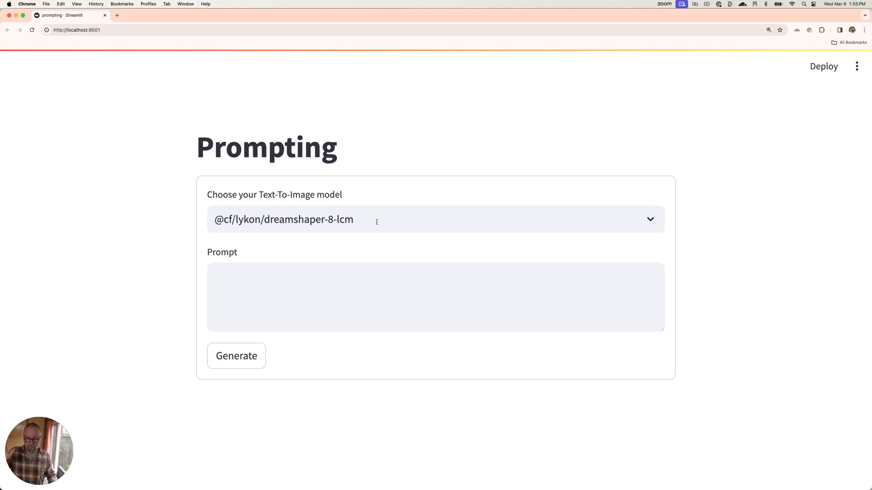
Generate an image of 'An attractive man holding a fish' with the dreamshaper-8-lcm model
click(435, 219)
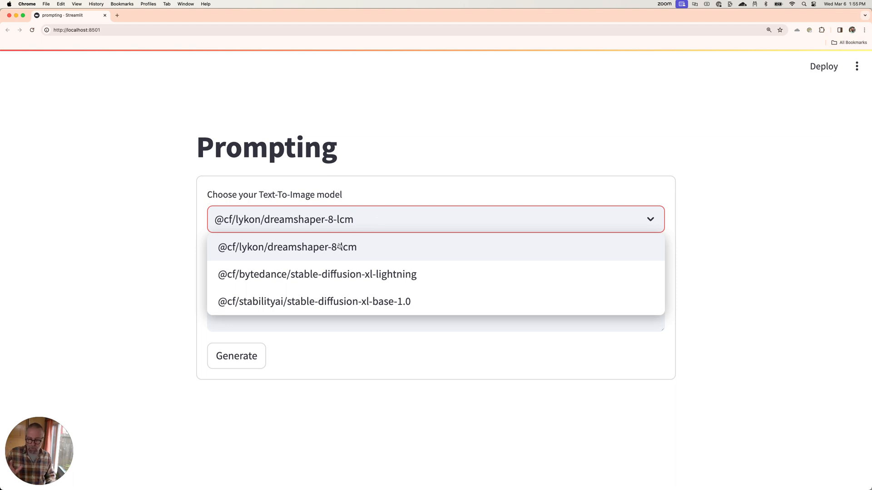
click(287, 247)
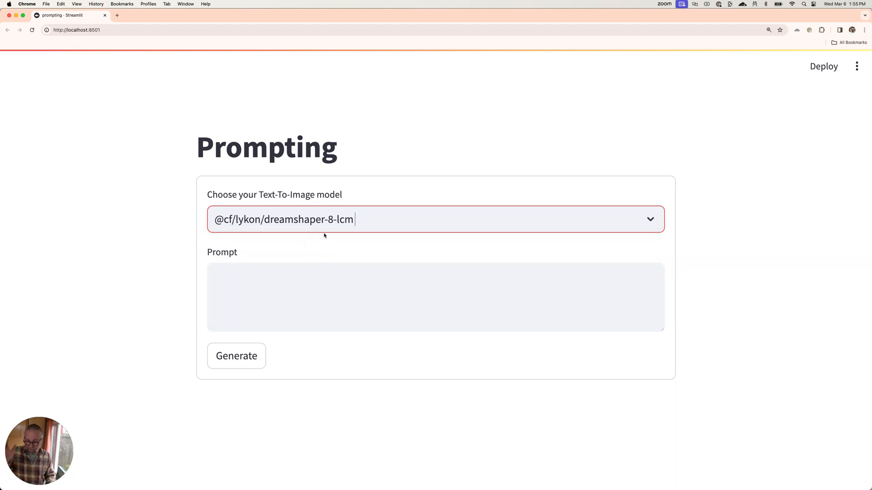
click(436, 297)
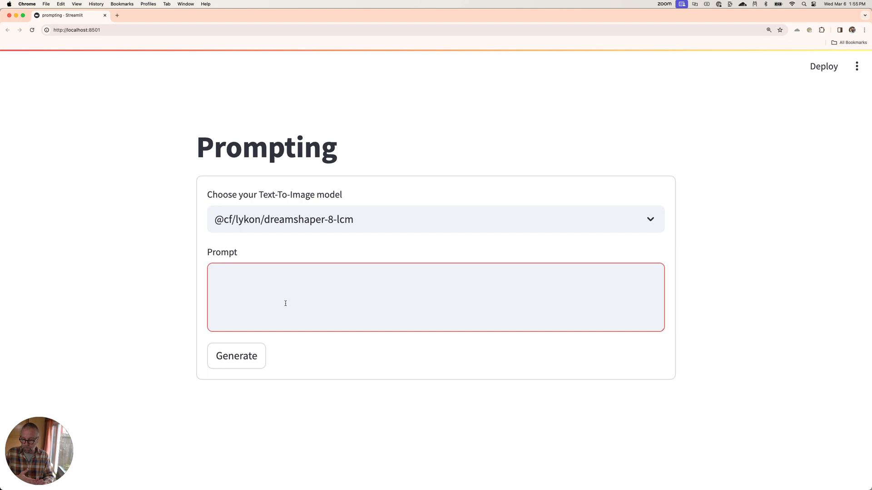
text(A)
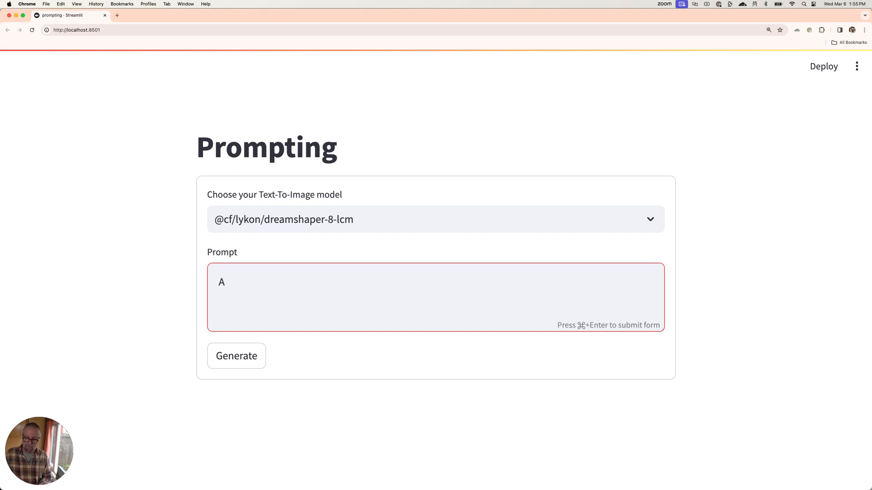
text(n attrac)
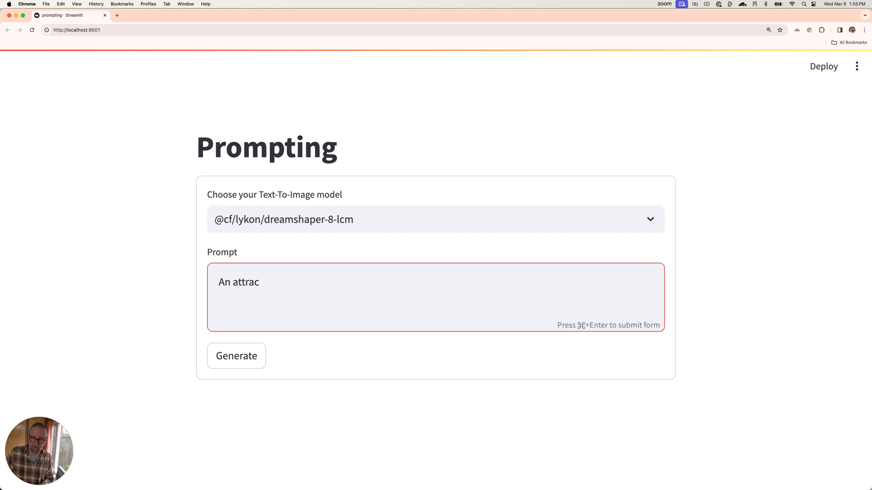
text(tive)
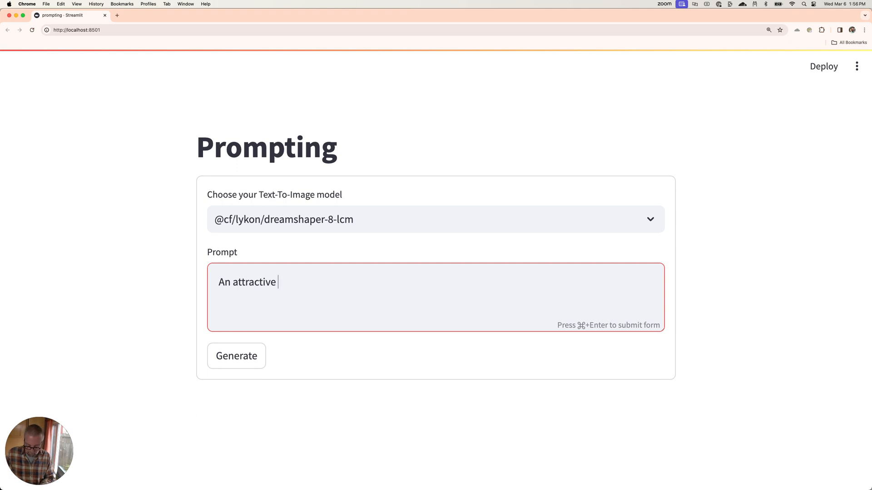
text(man)
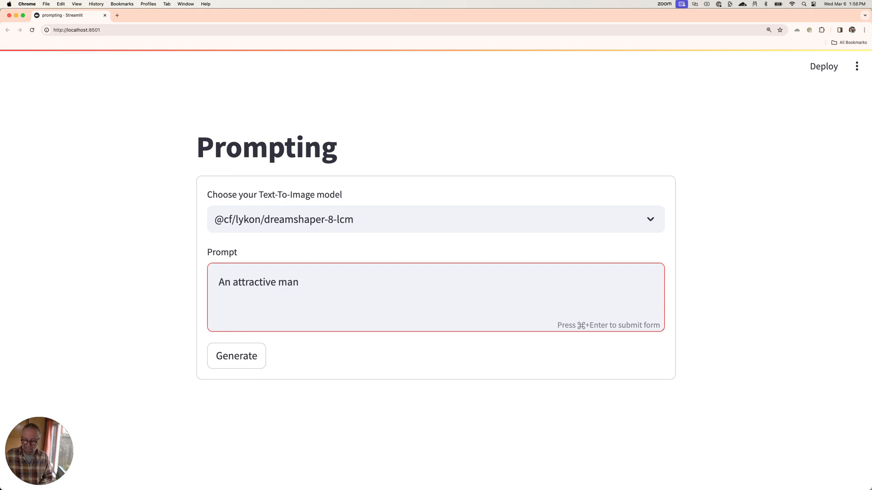
text(holding)
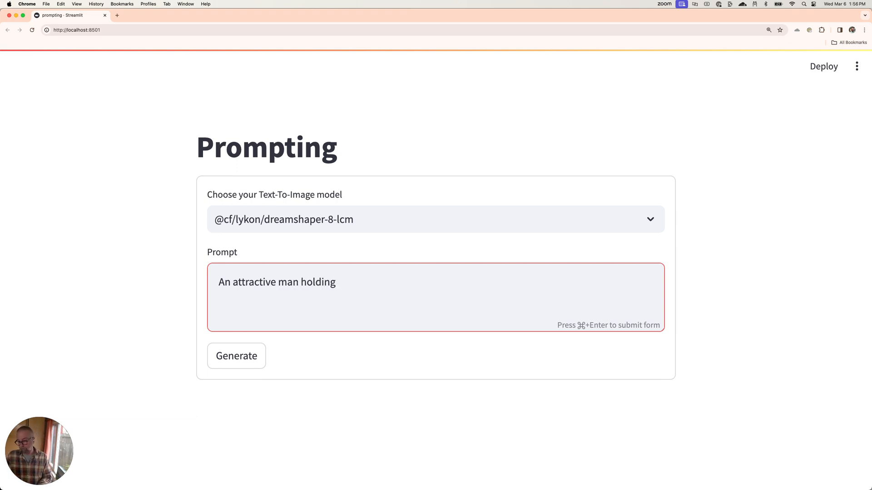
text(a fish)
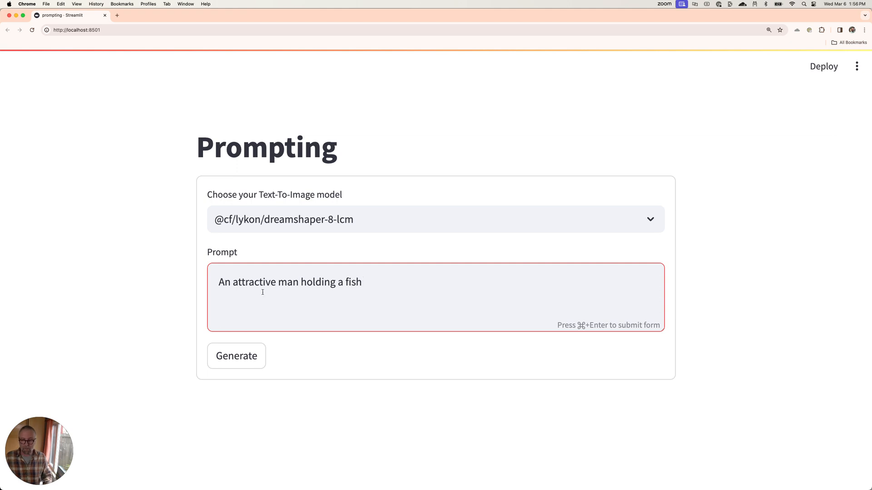
click(236, 356)
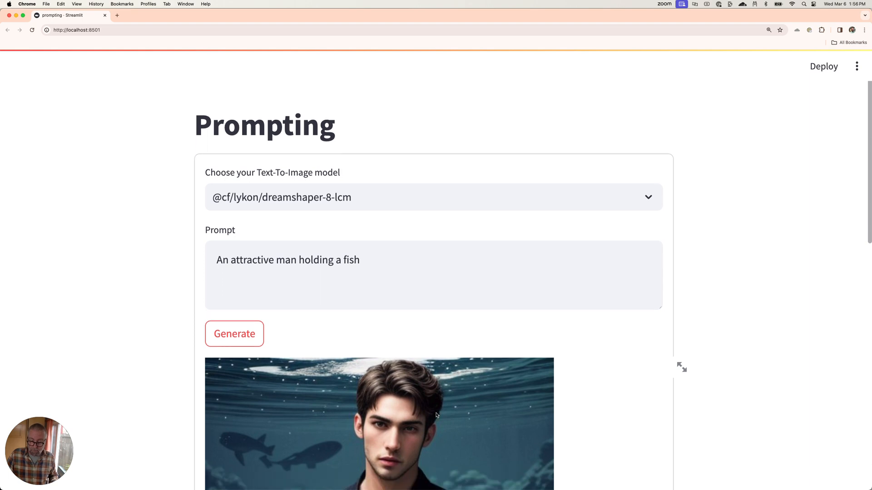
Scroll through the generated fish image, its caption and the three suggested prompts
scroll(down, 3)
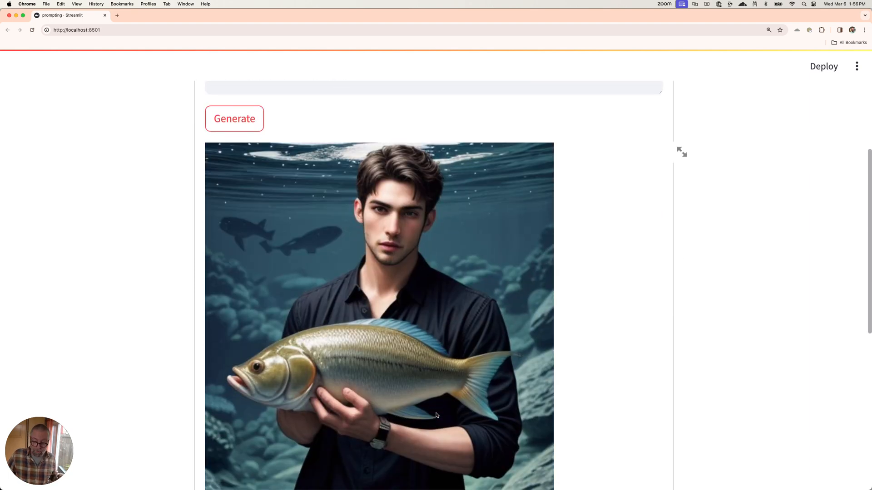
mouse_move(515, 246)
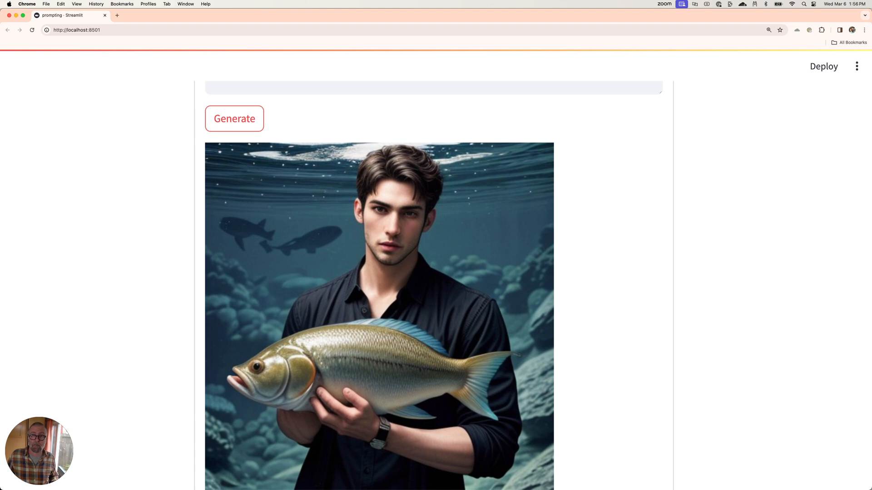
scroll(down, 3)
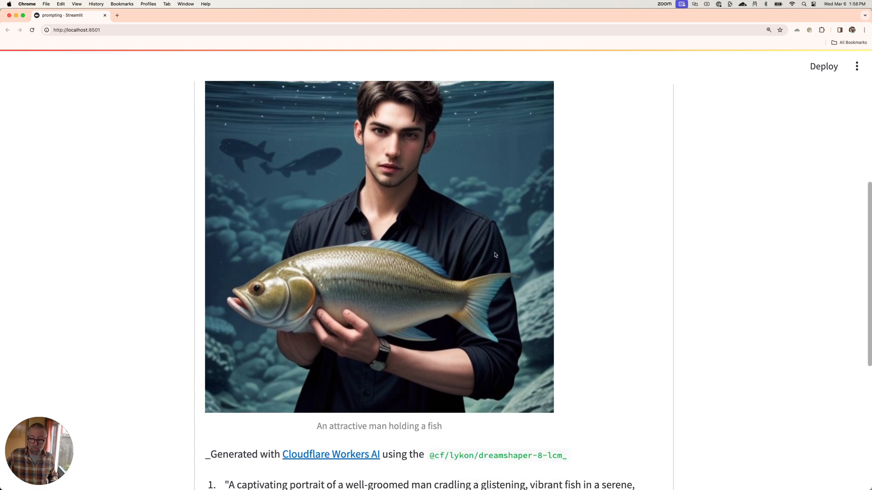
scroll(down, 3)
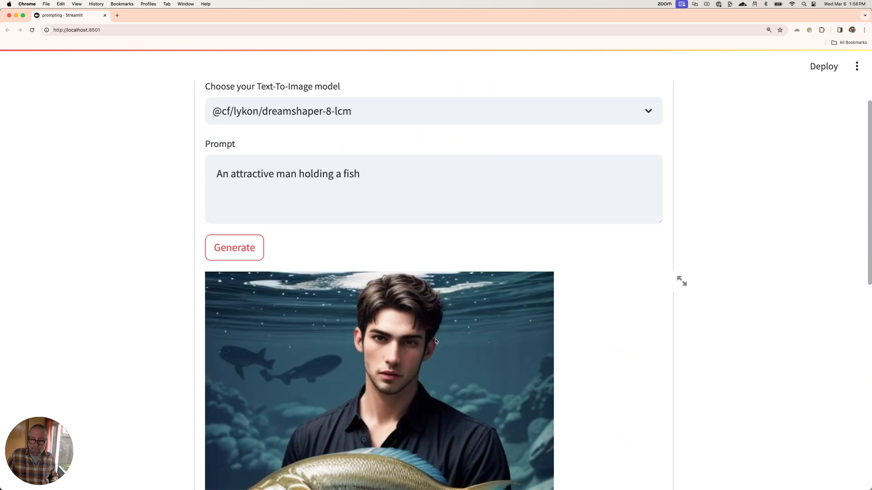
scroll(up, 3)
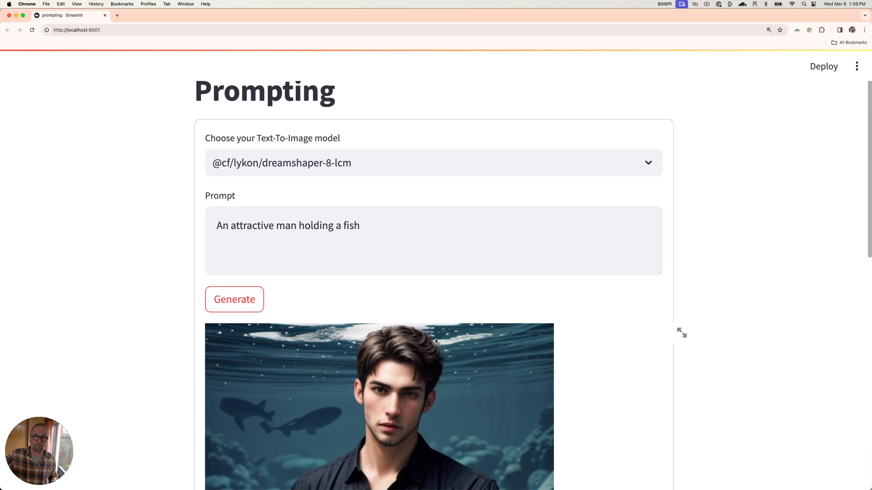
scroll(down, 3)
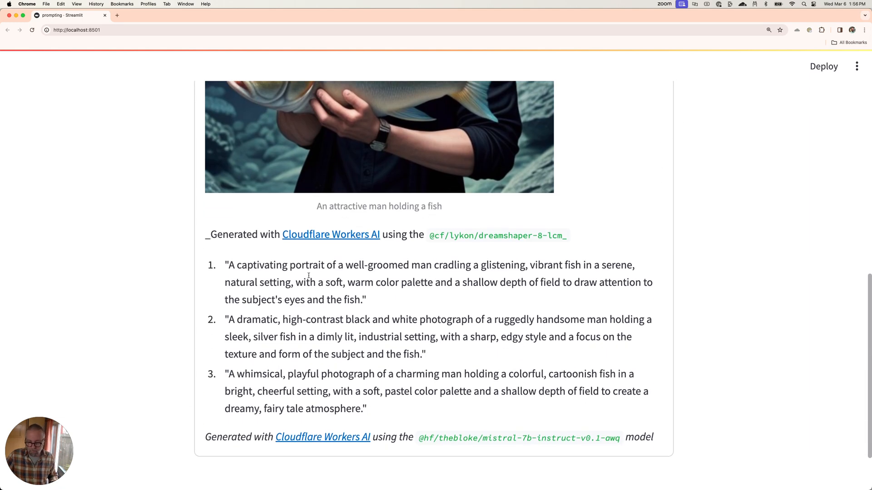
mouse_move(335, 268)
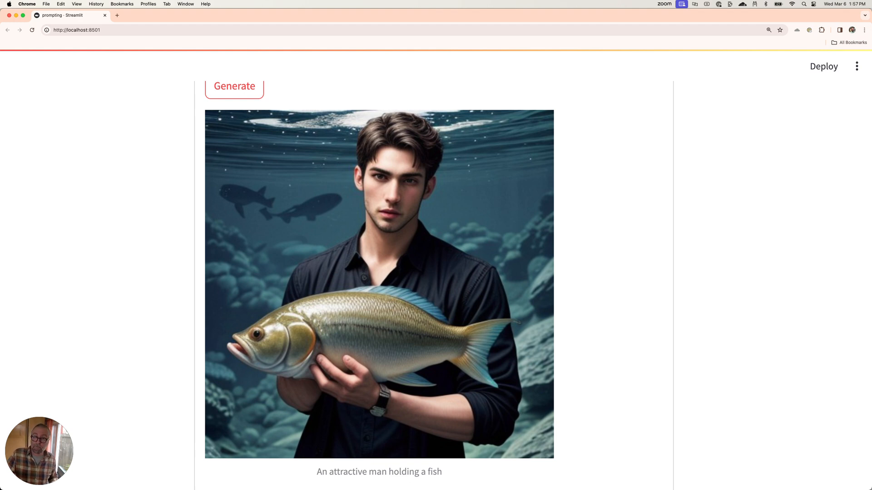
Save the generated fish image as 'man-with-fish' in the dating-site folder
right_click(378, 278)
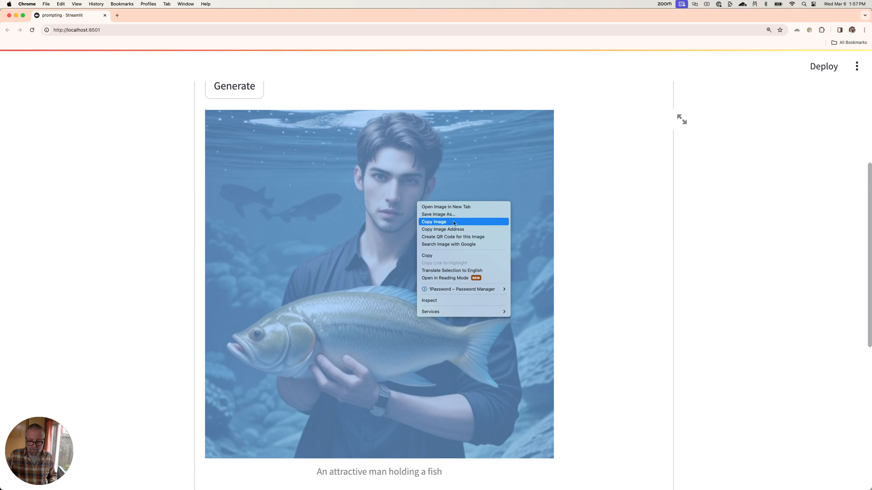
click(433, 221)
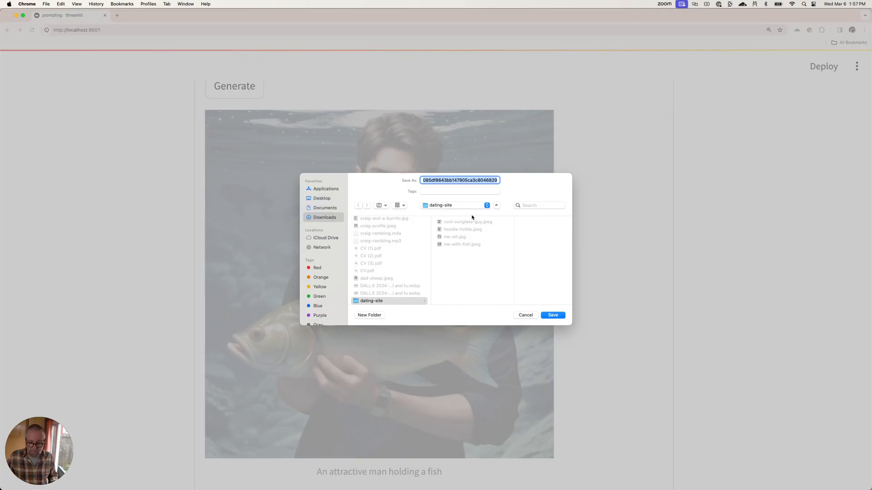
text(man-with)
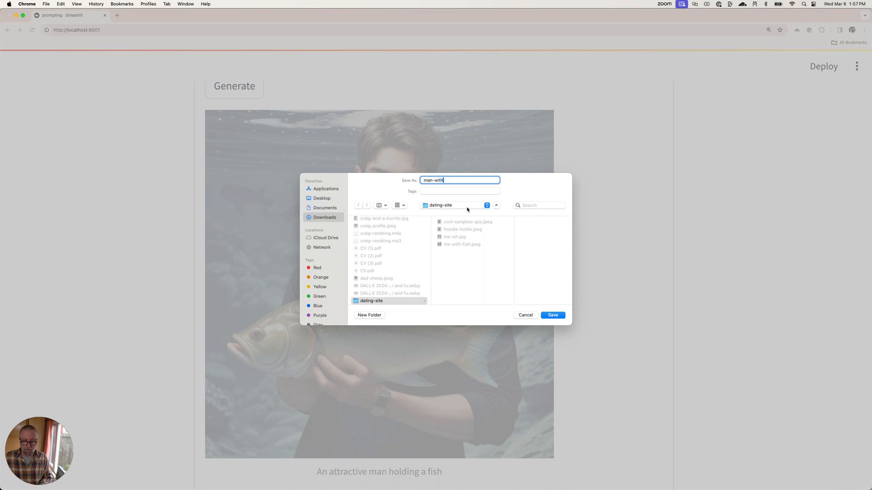
text(-fish)
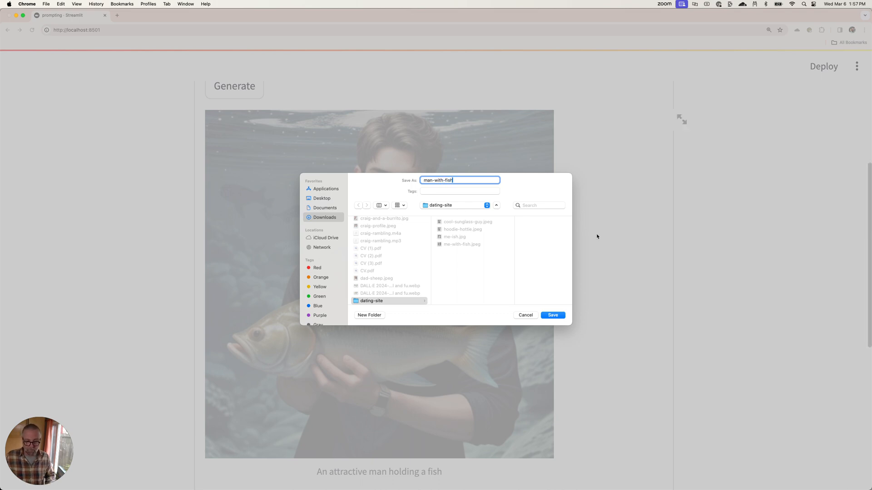
click(552, 315)
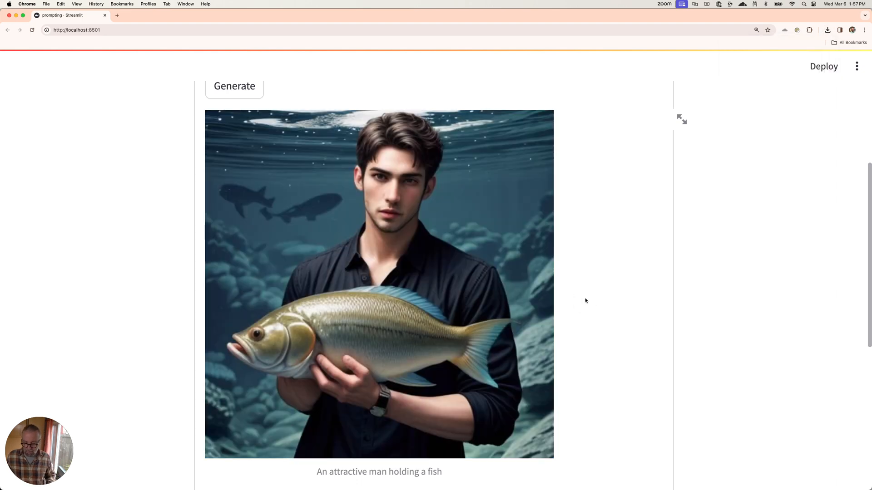
In the VS Code terminal, stop the prompting server and run 'python -m streamlit run masking.py'
click(364, 474)
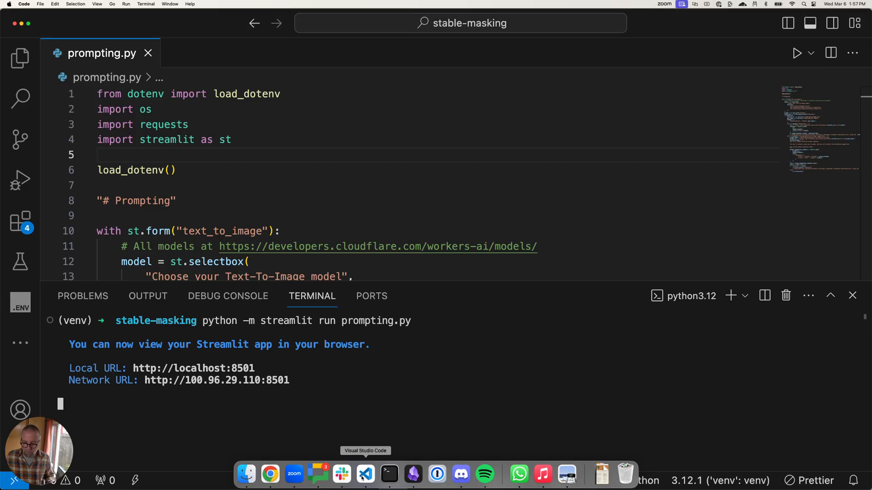
key(ctrl+c)
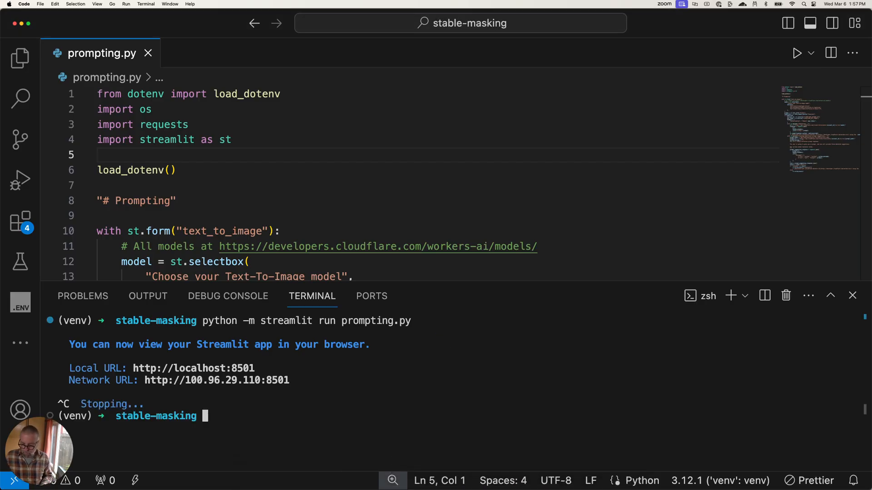
text(python -m streamlit run p)
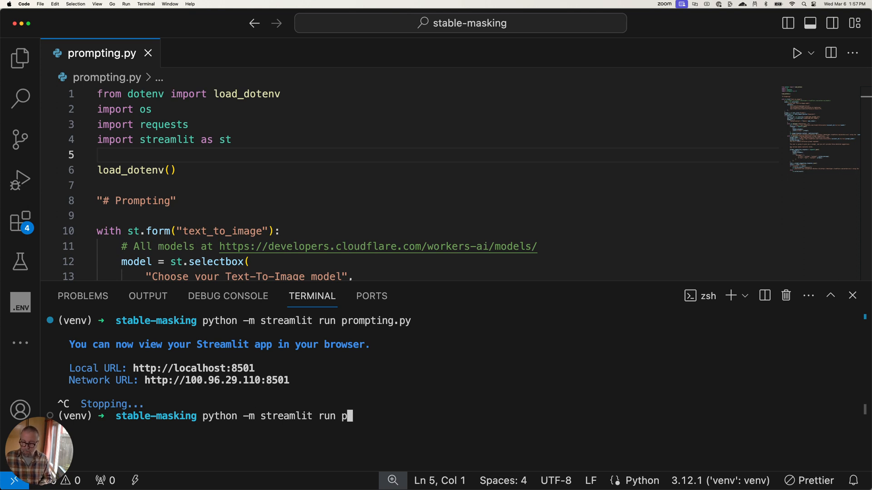
text(masking.py)
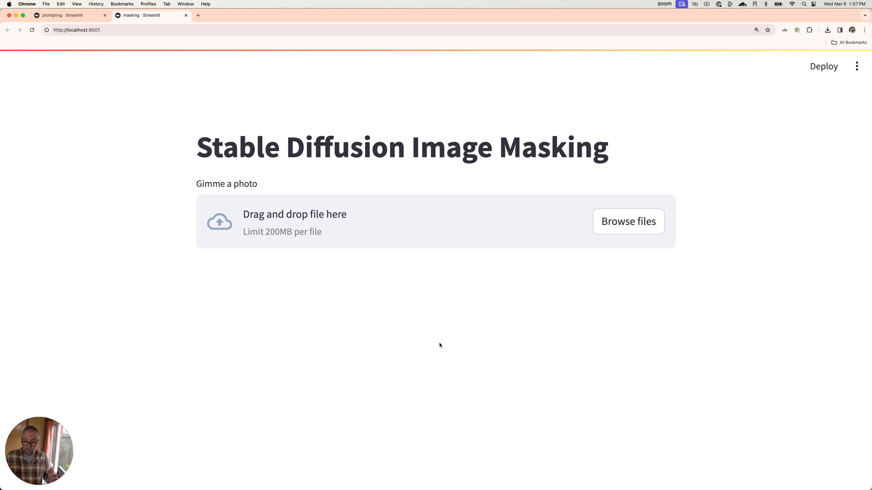
mouse_move(628, 227)
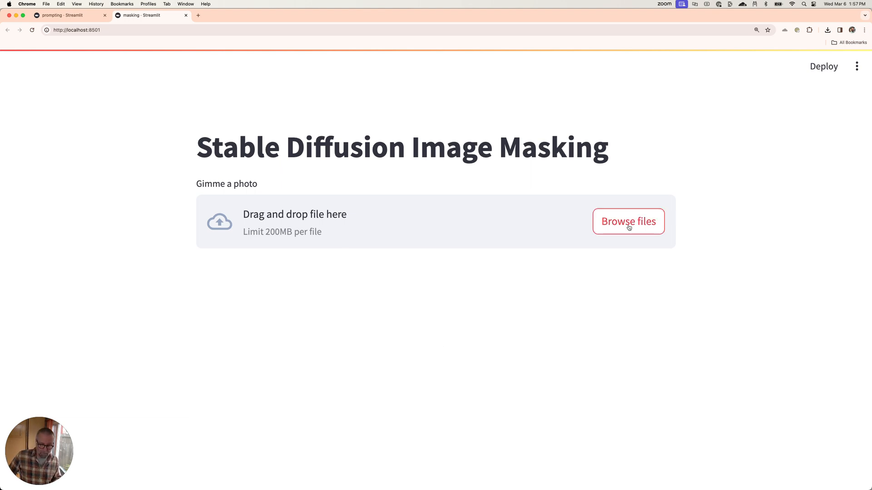
Upload man-with-fish.jpeg from the dating-site folder into the masking app
click(628, 221)
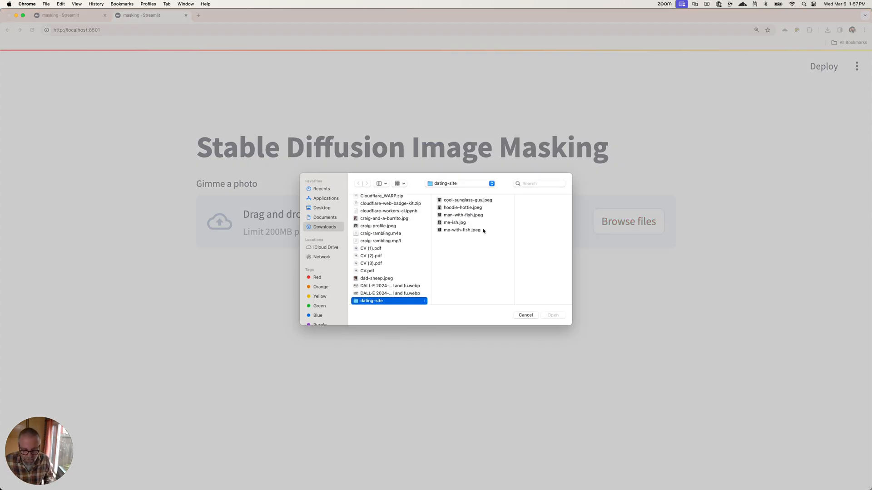
click(462, 215)
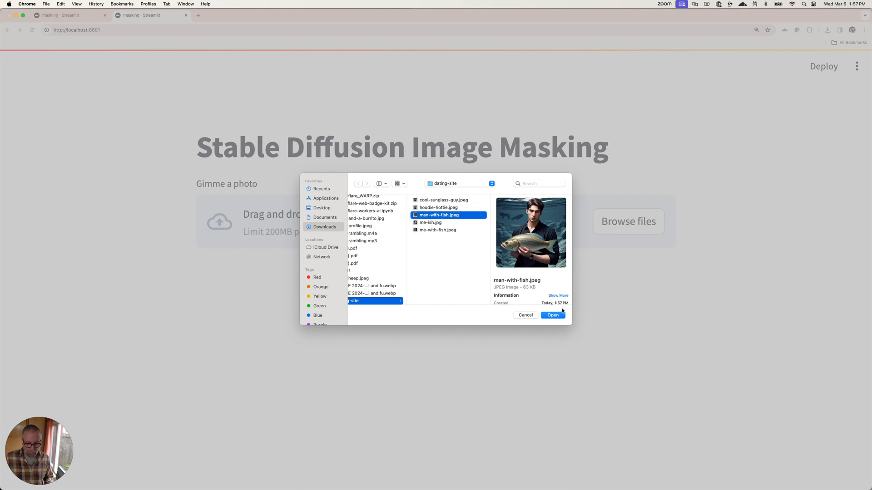
click(553, 316)
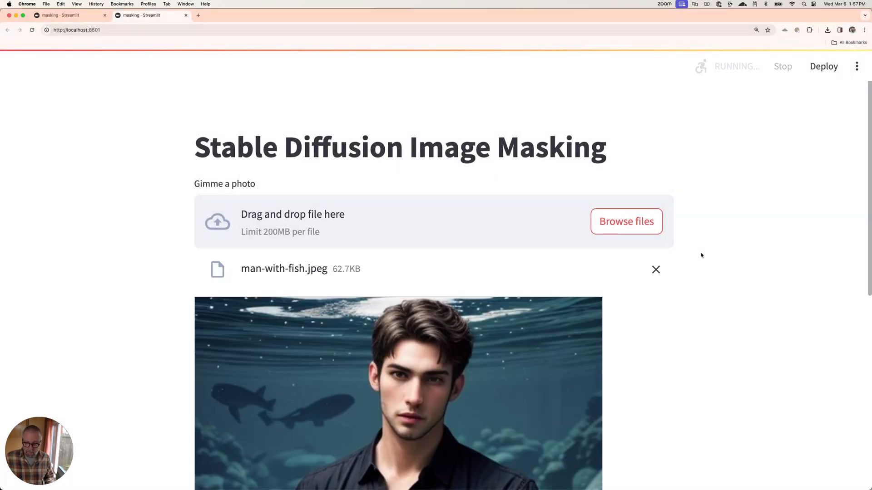
Paint a black mask over the man's eyes, enter 'eyes' as the replacement, and generate
scroll(down, 3)
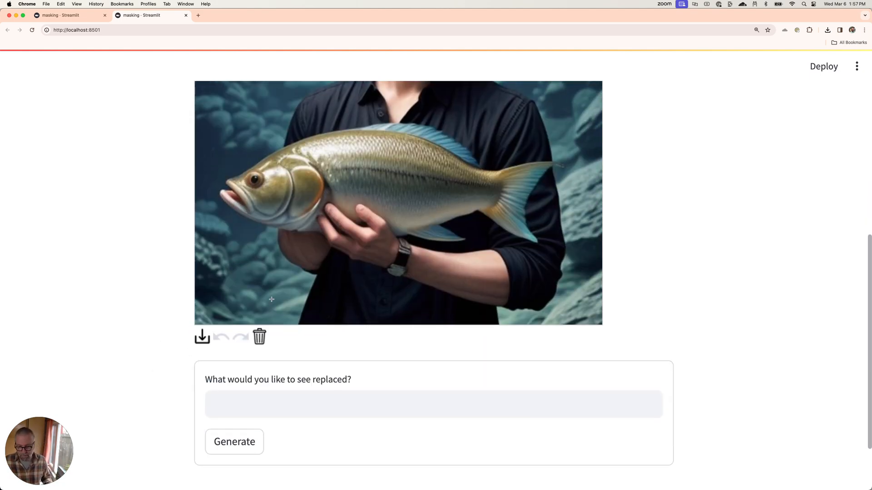
click(235, 442)
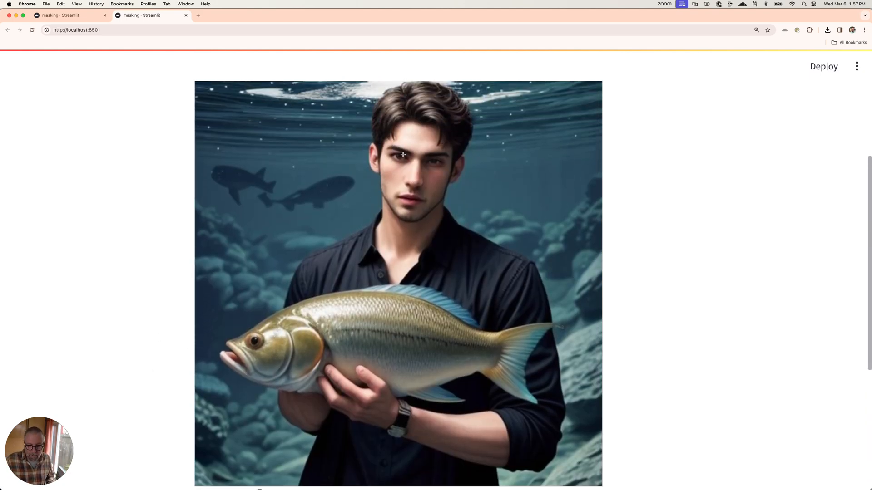
click(401, 159)
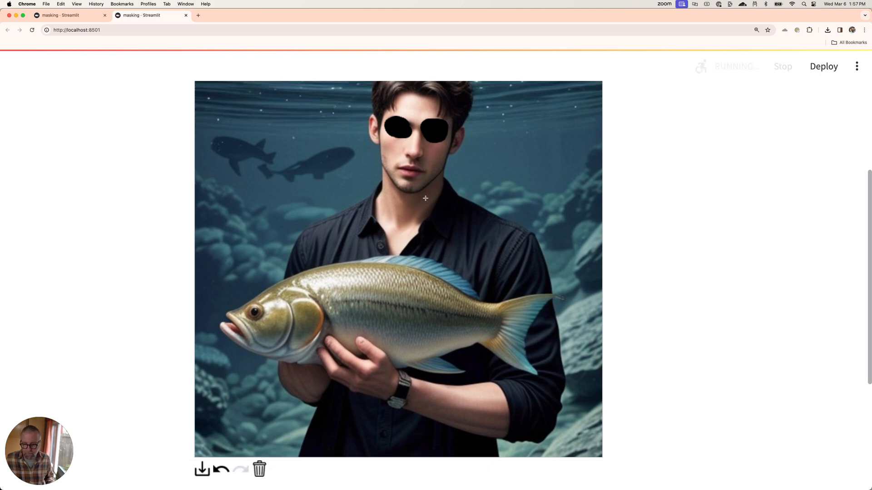
text(et)
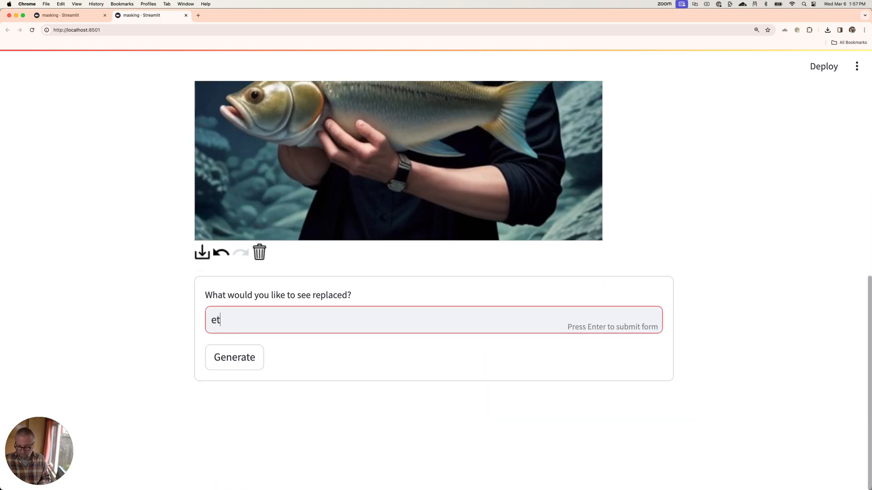
click(235, 358)
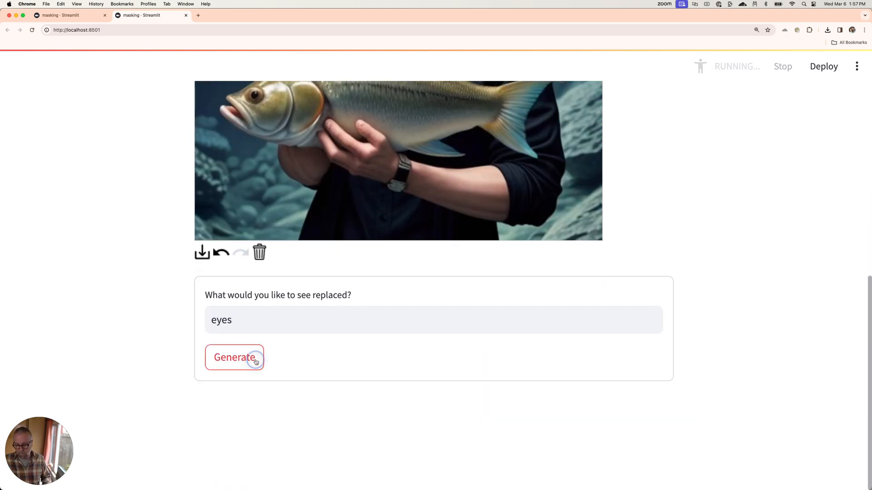
click(234, 357)
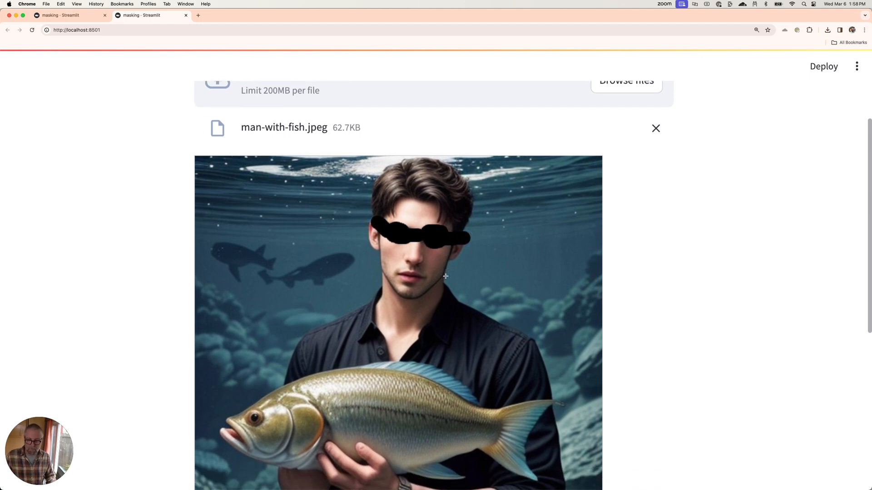
Change the replacement request to 'cool sunglasses' and generate the new image
scroll(down, 3)
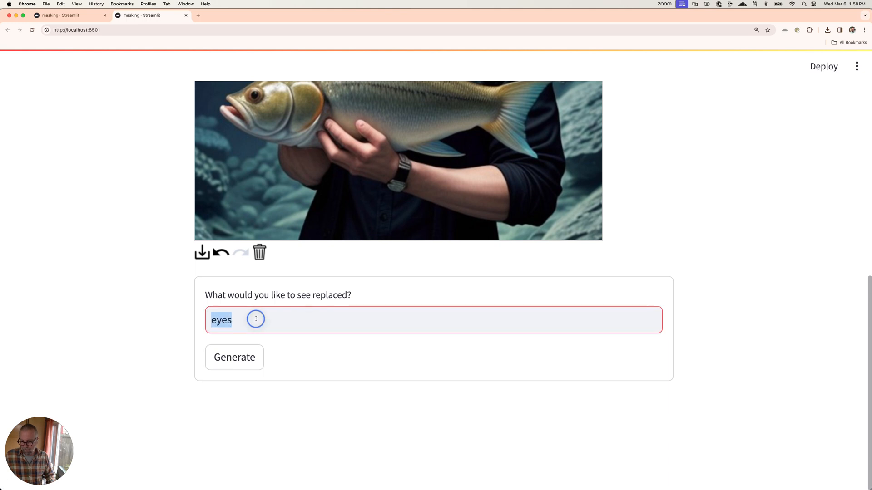
text(cool sunglass)
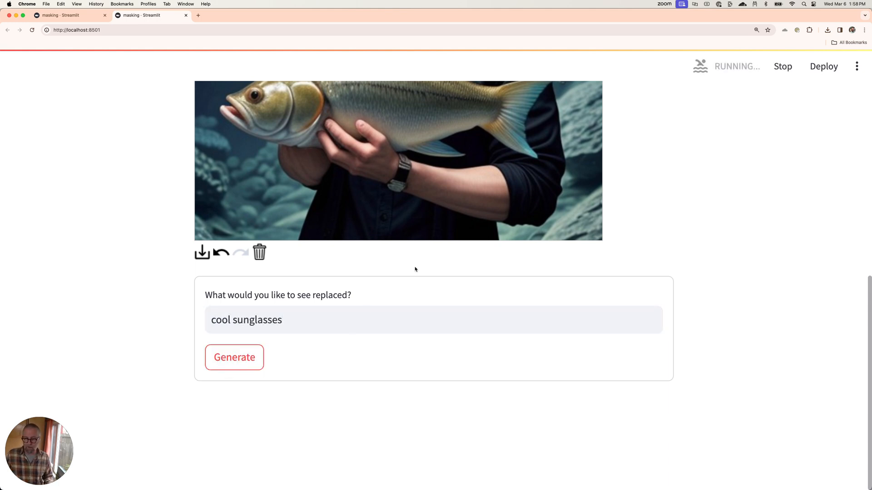
click(234, 357)
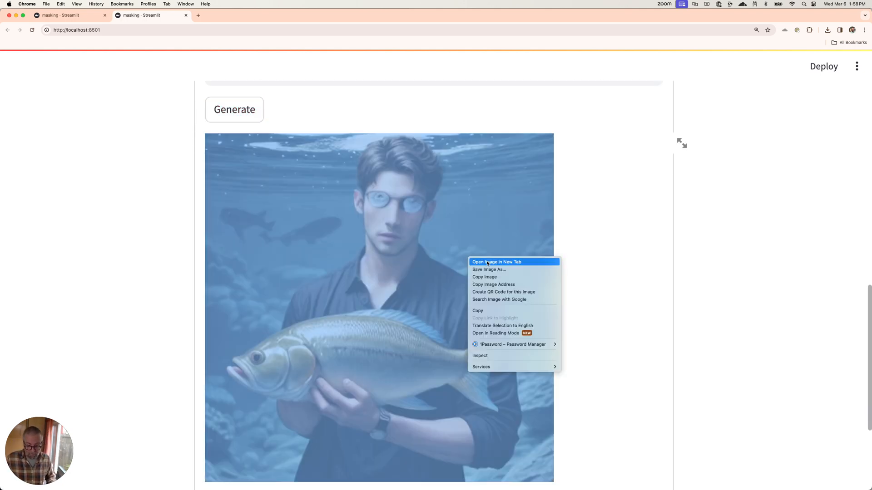
Save the sunglasses result image to the dating-site folder under a new 'cool' file name
click(488, 270)
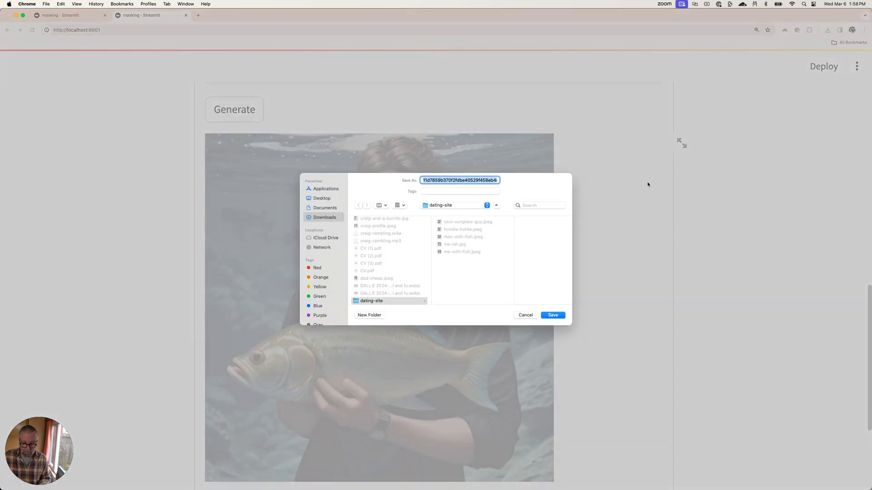
text(coolguy-with)
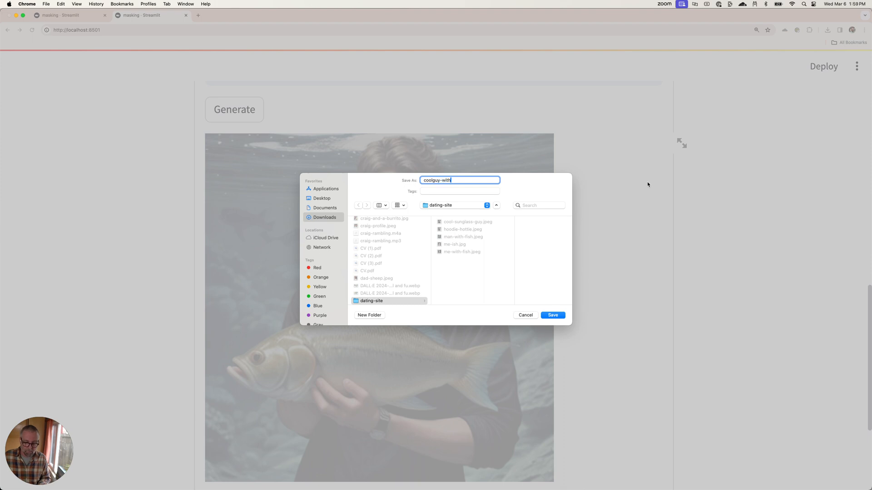
click(553, 315)
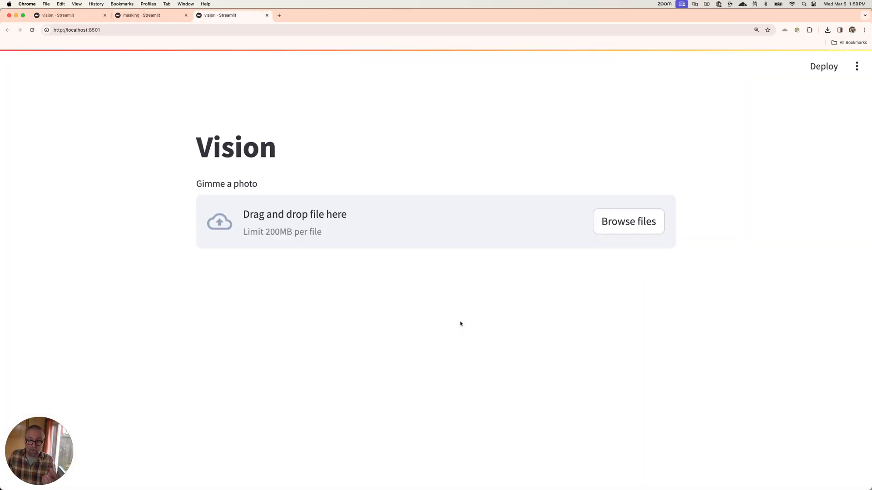
Upload coolguy-withfish.jpeg to the Vision app and ask it to describe the photo
click(628, 221)
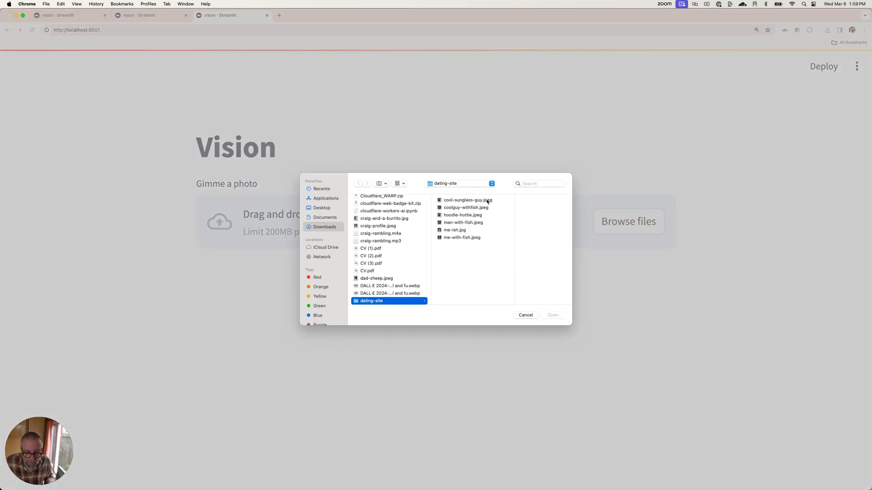
click(466, 208)
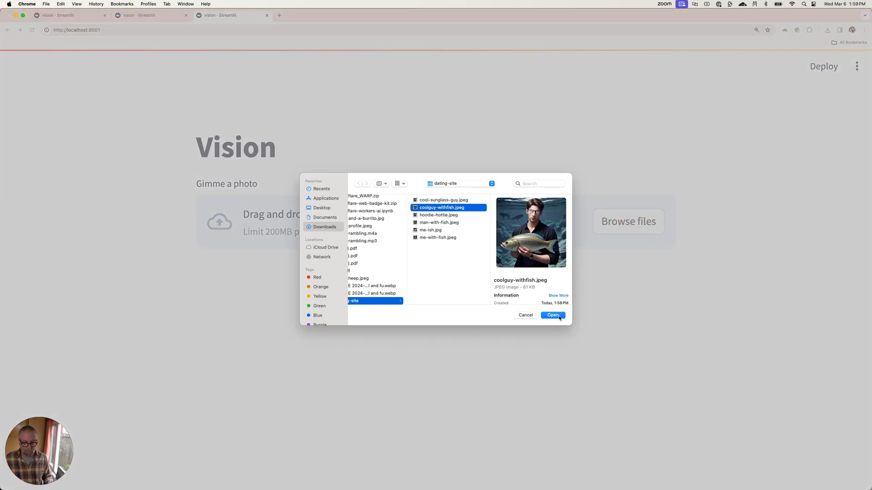
click(552, 315)
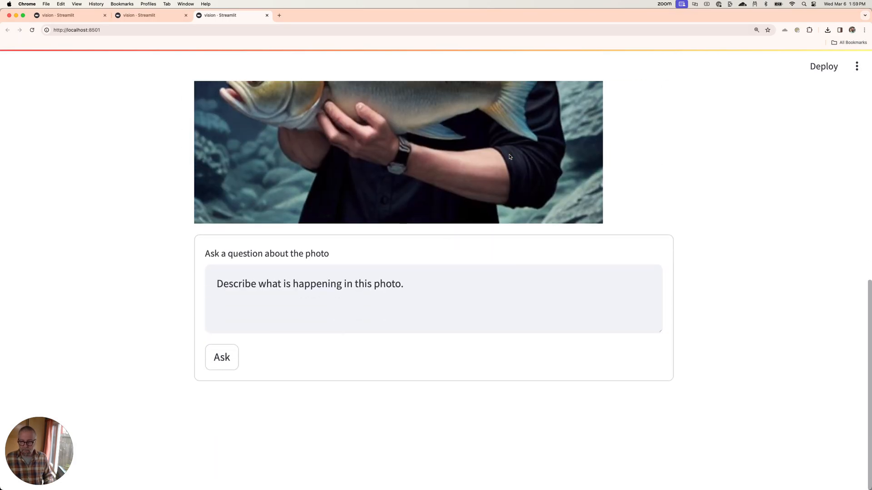
mouse_move(249, 361)
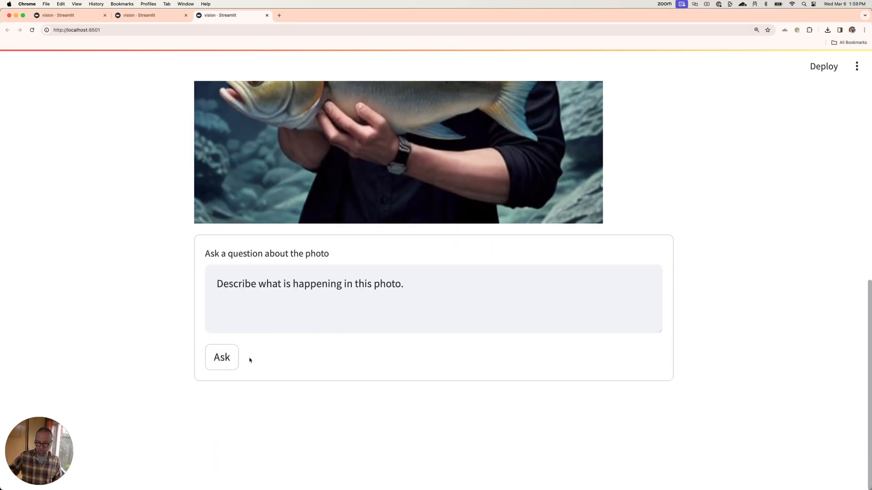
click(221, 357)
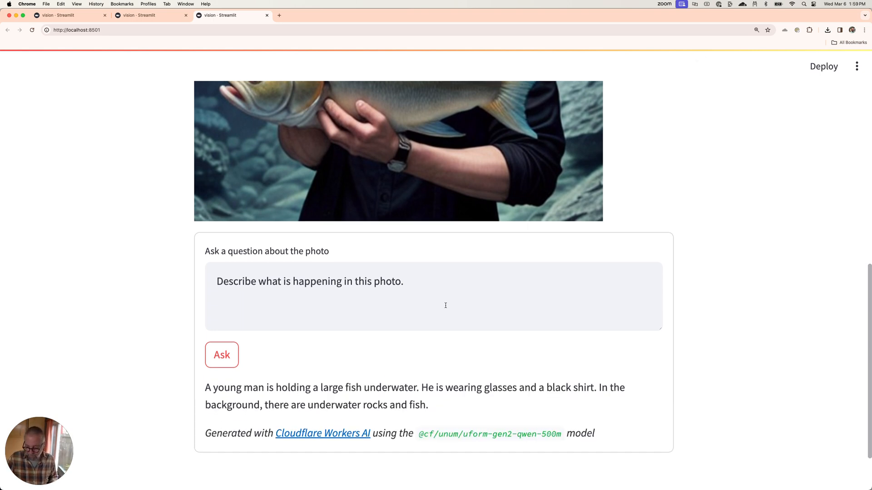
scroll(down, 3)
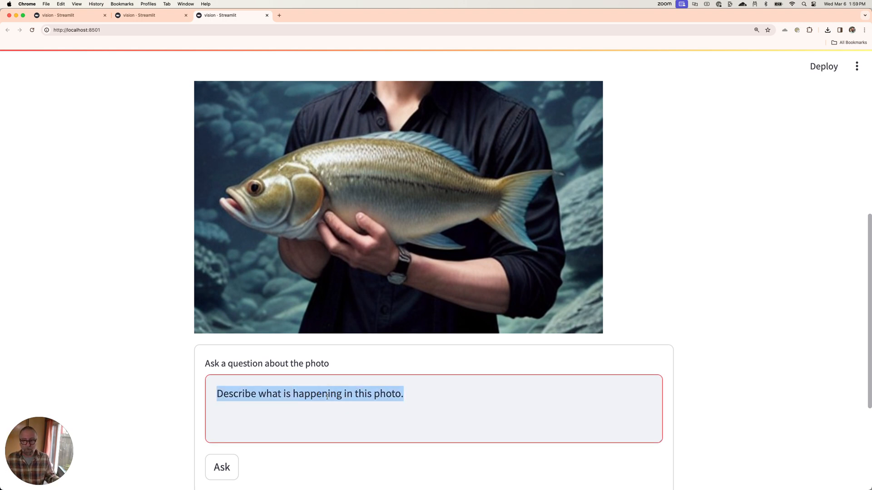
Replace the question with 'Would this man make a good partner?' and submit it
key(Delete)
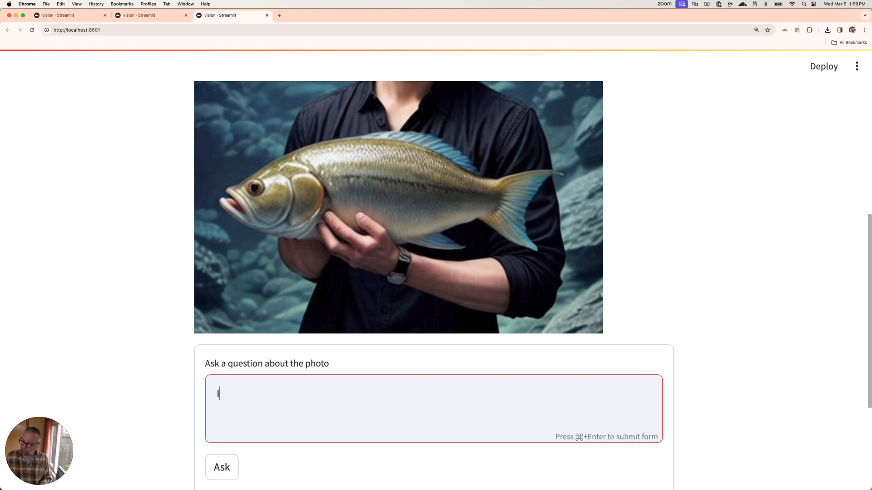
text(Would this man)
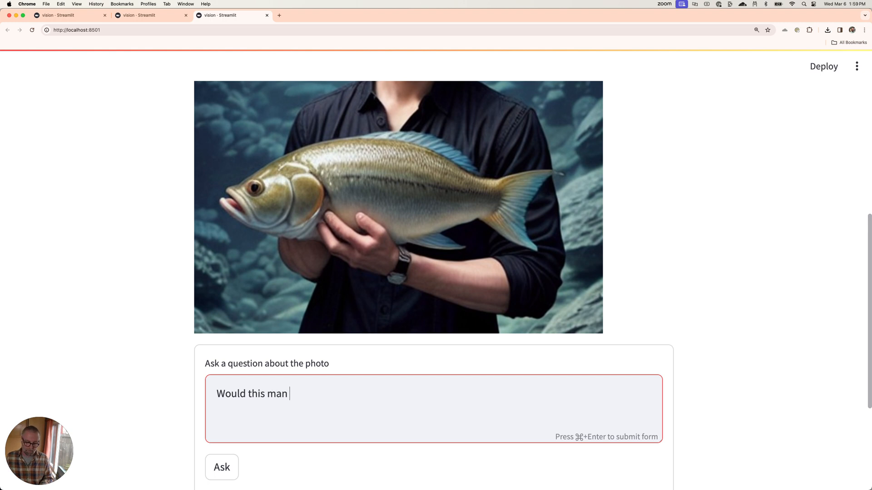
text(make a good part)
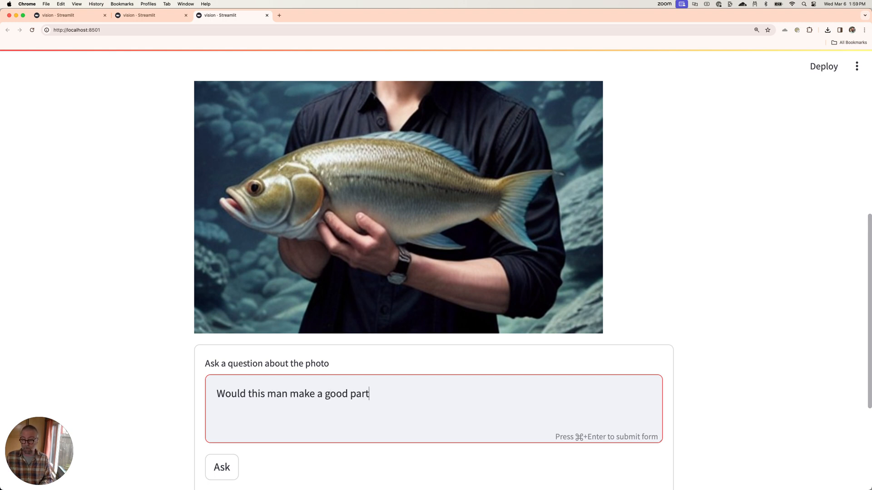
text(ner?)
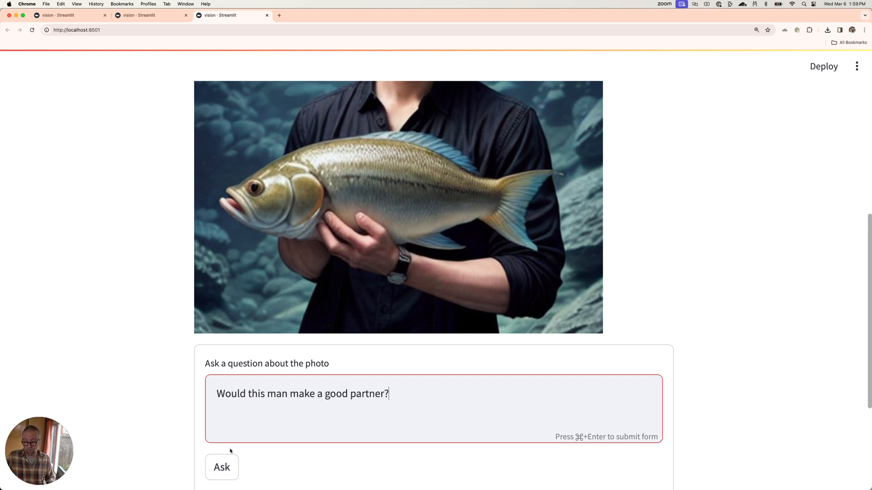
click(221, 467)
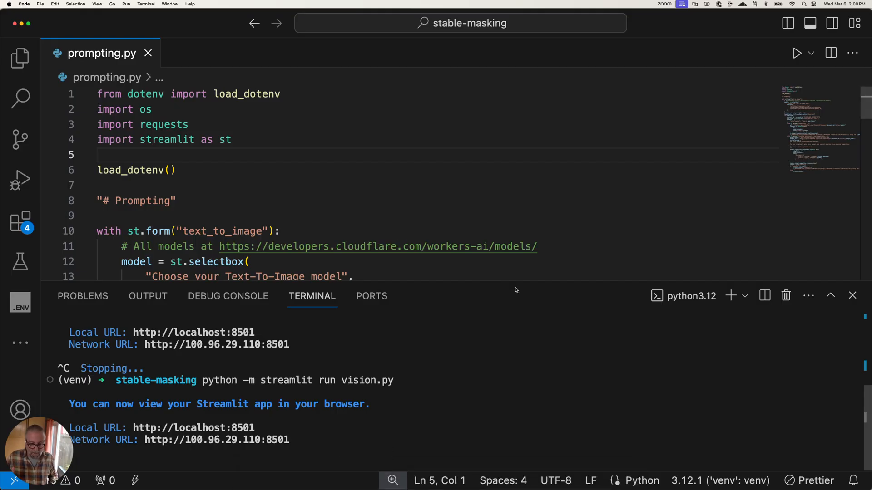
mouse_move(492, 280)
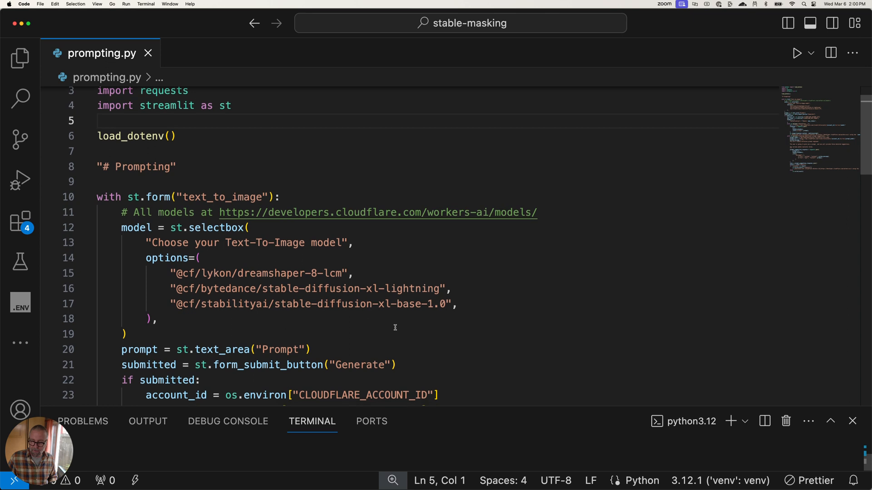
Scroll through prompting.py's form, Cloudflare image request and mistral prompt-suggestion code
scroll(down, 3)
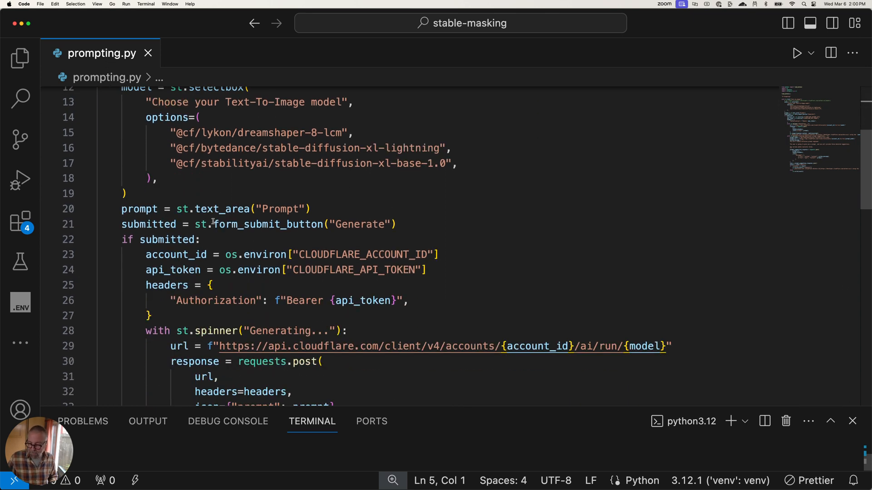
mouse_move(328, 246)
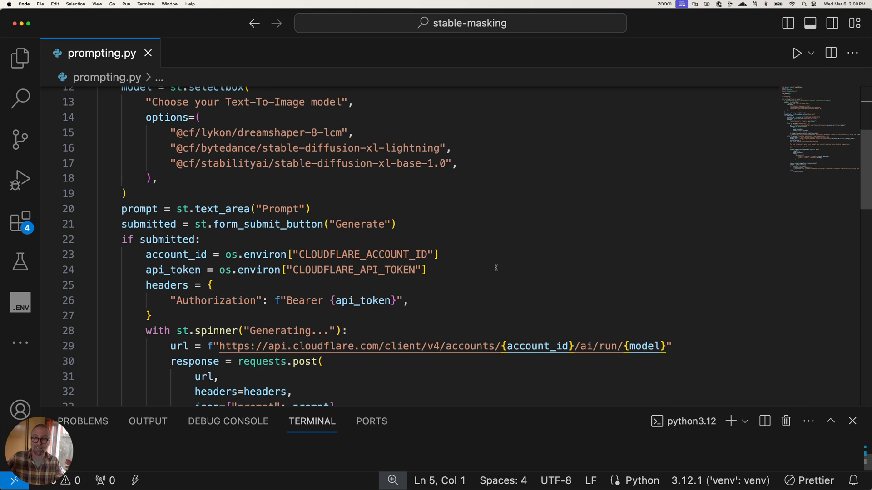
scroll(down, 3)
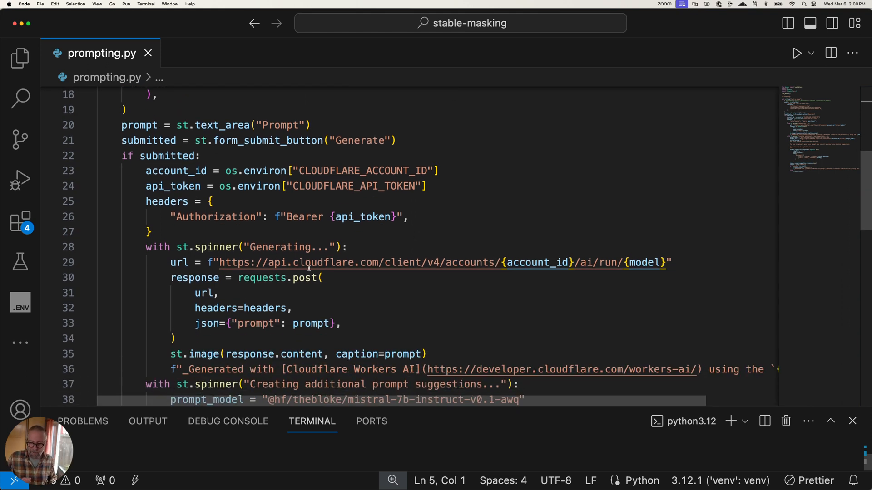
mouse_move(645, 262)
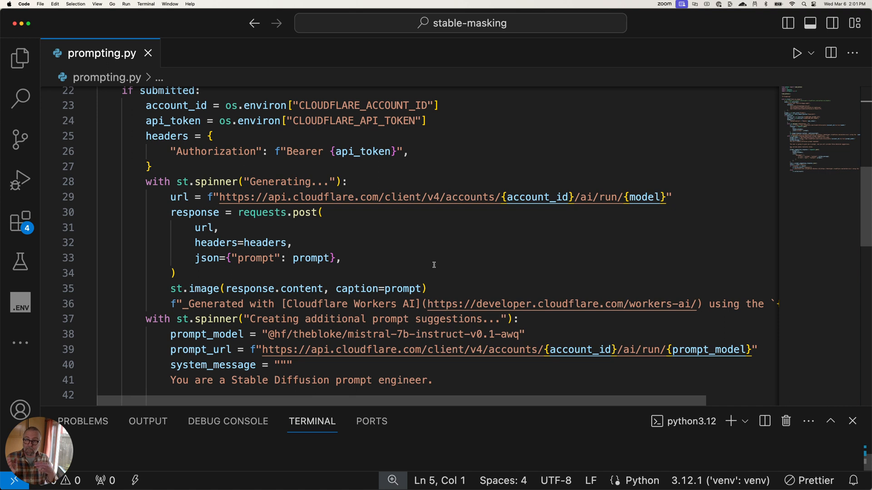
scroll(up, 3)
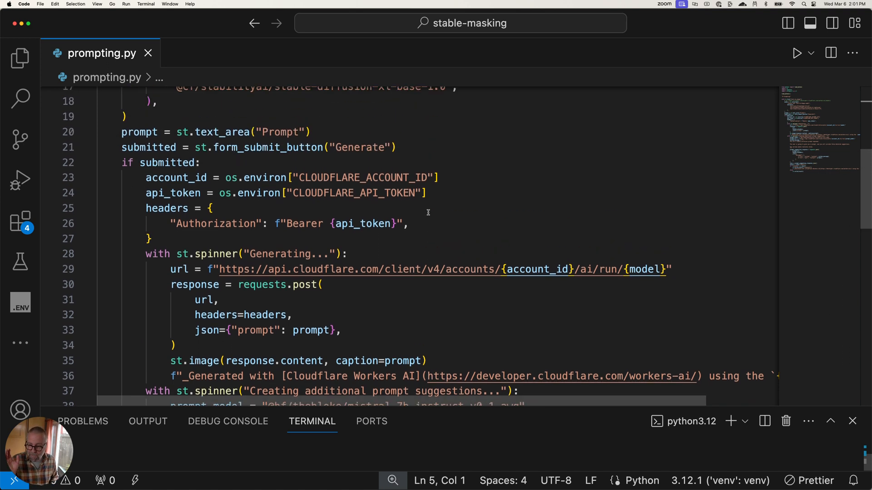
scroll(down, 3)
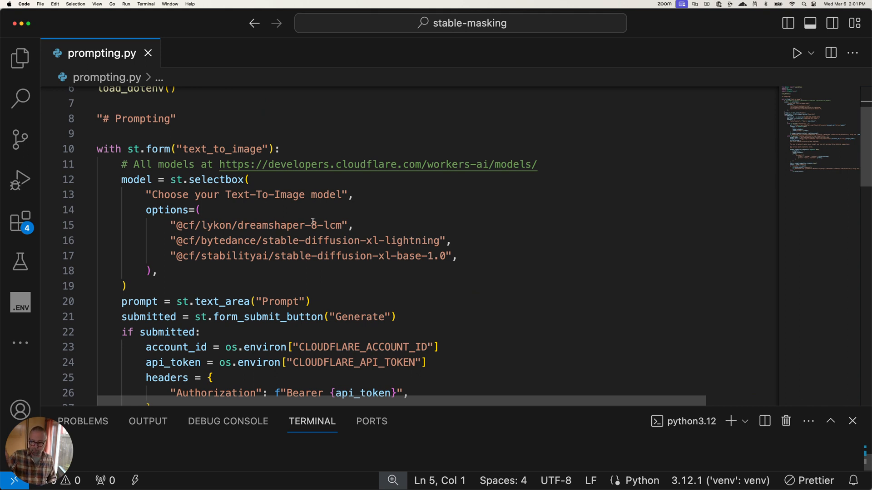
mouse_move(500, 201)
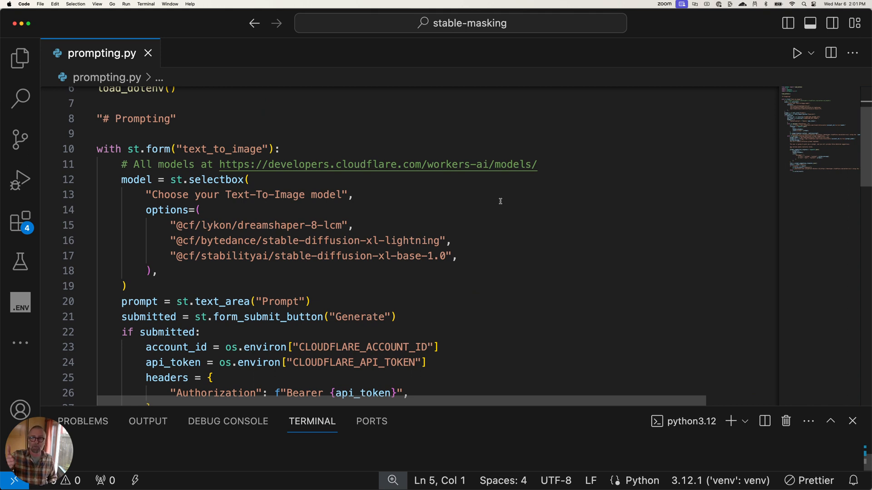
scroll(down, 3)
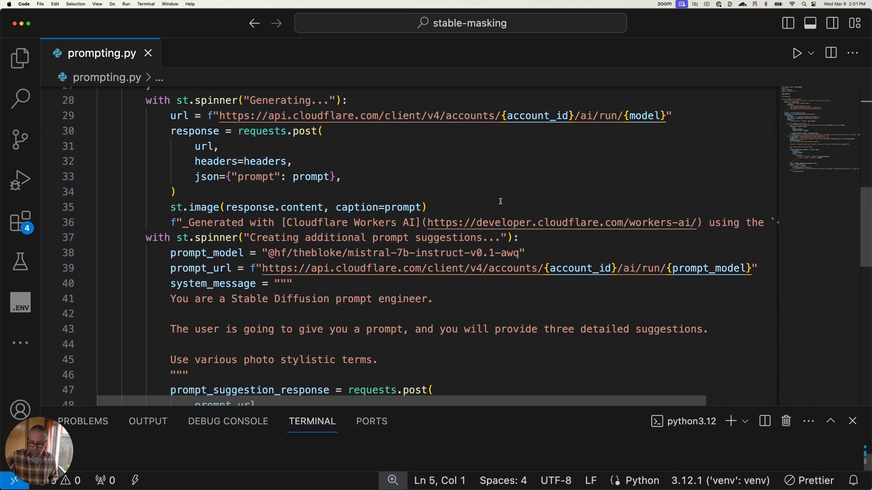
Scroll down to the end of prompting.py
scroll(down, 3)
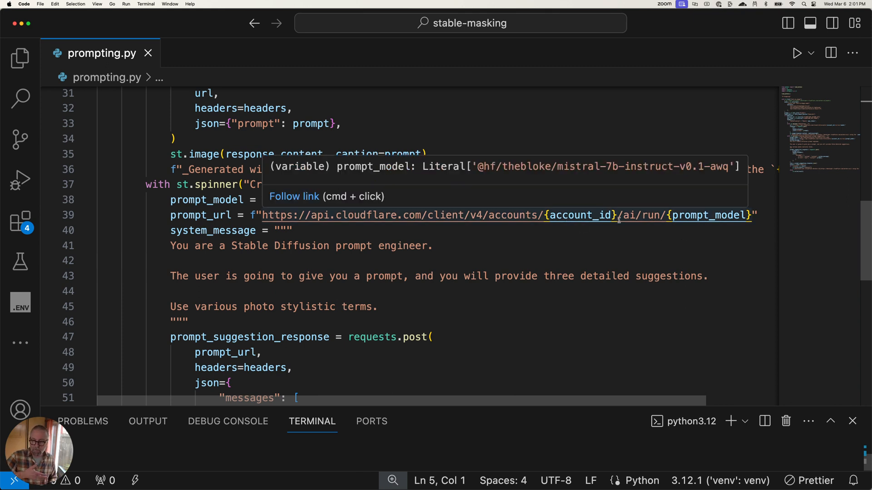
mouse_move(259, 245)
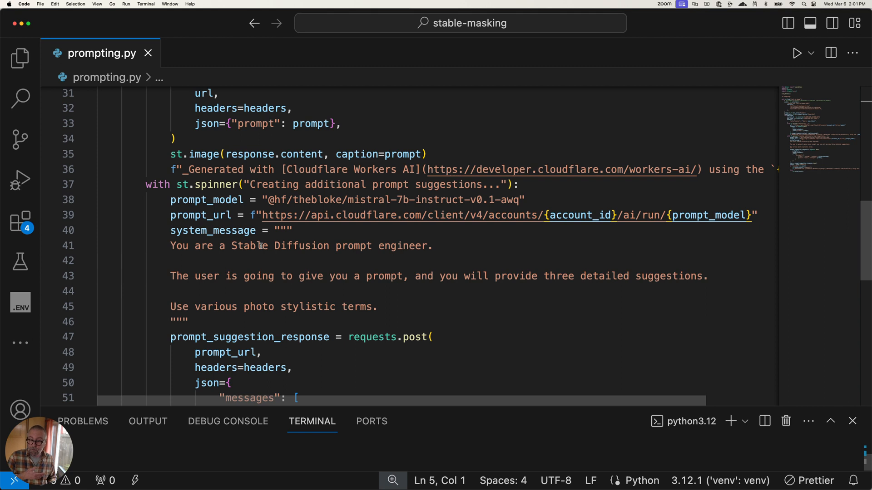
mouse_move(347, 290)
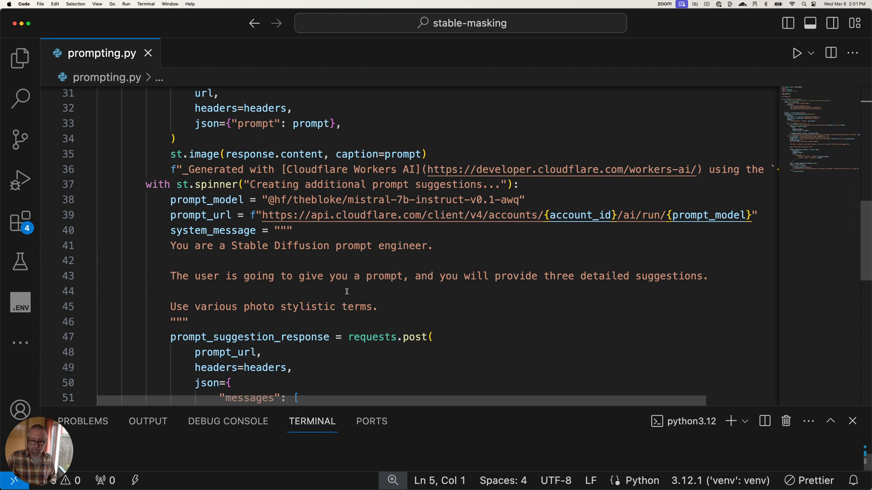
mouse_move(461, 272)
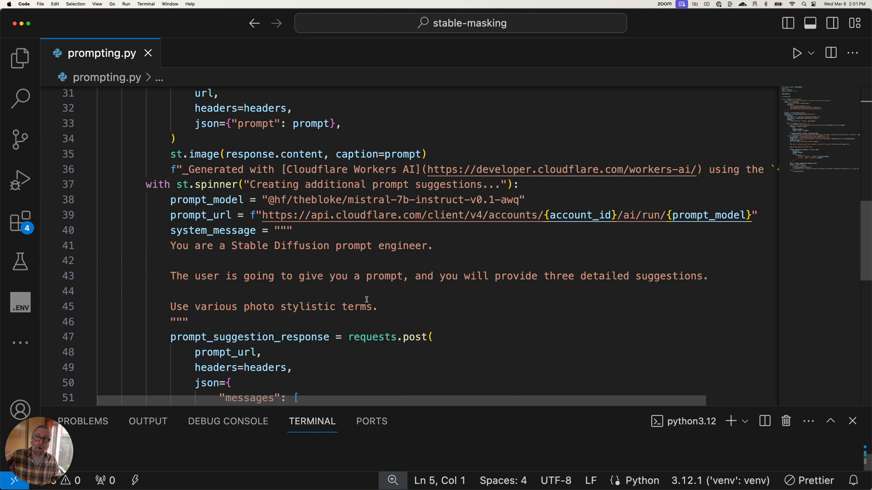
scroll(down, 3)
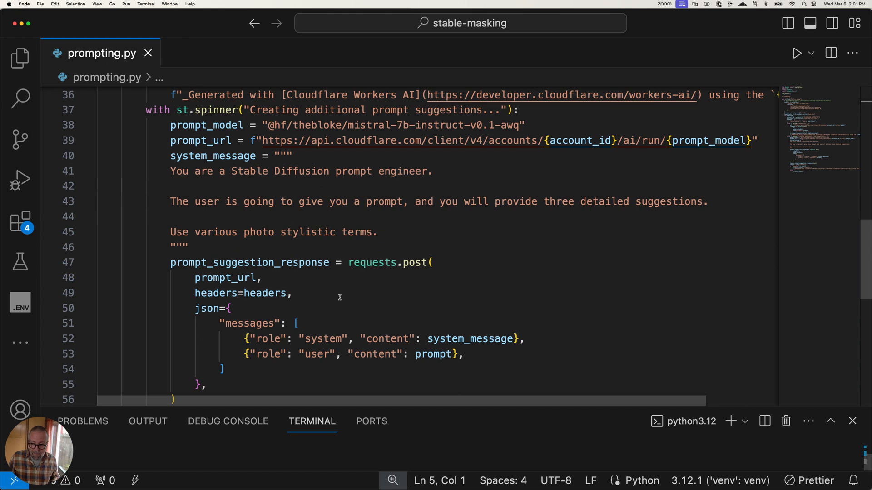
scroll(down, 3)
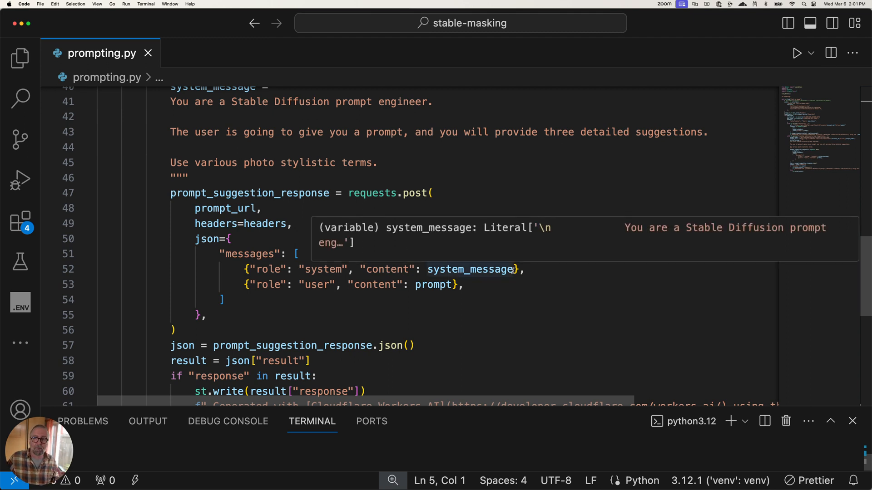
scroll(down, 3)
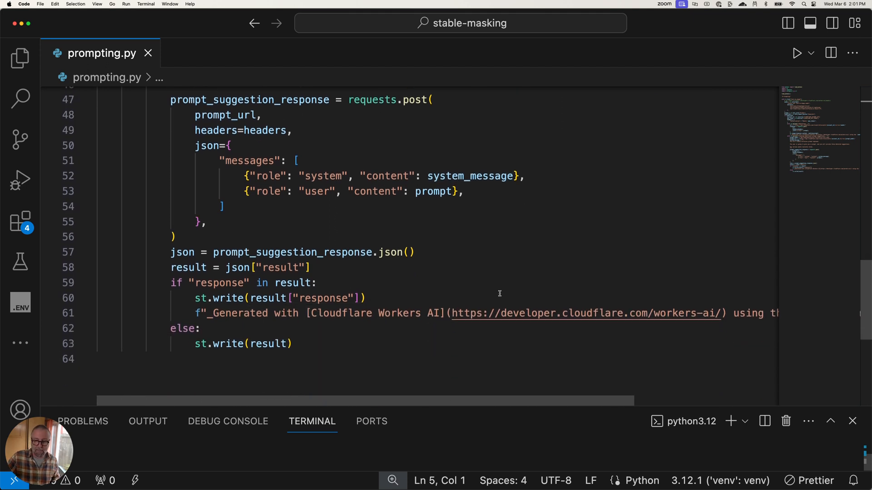
mouse_move(466, 241)
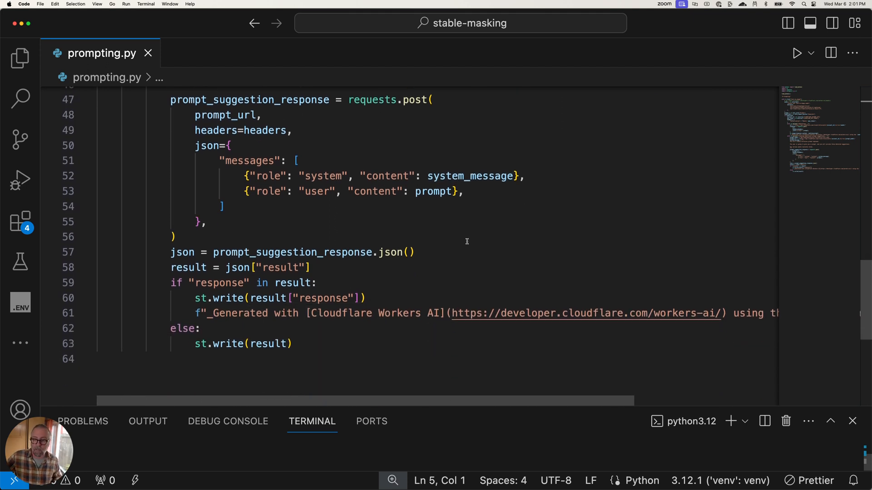
scroll(down, 3)
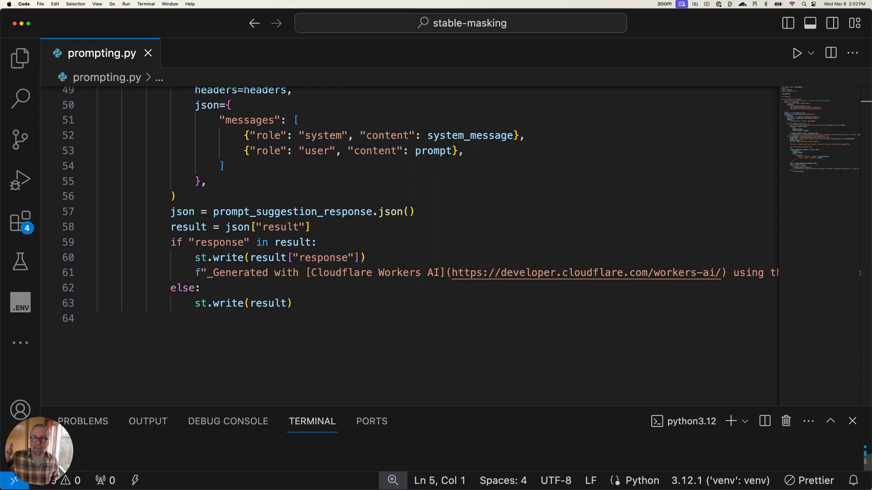
Open README.md from the Explorer sidebar to view the app run commands
click(20, 57)
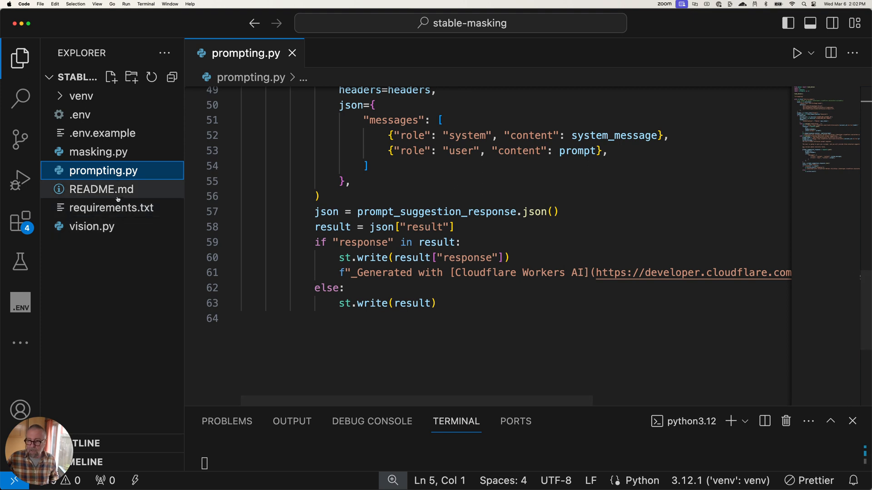
click(101, 189)
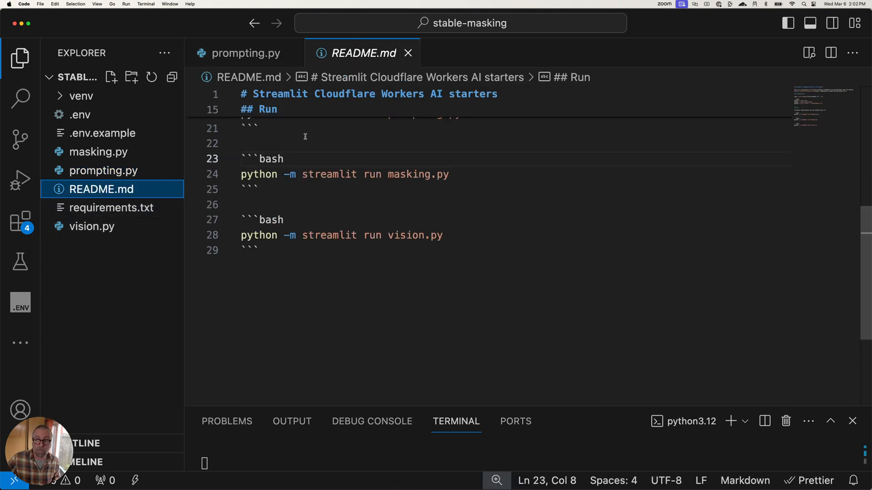